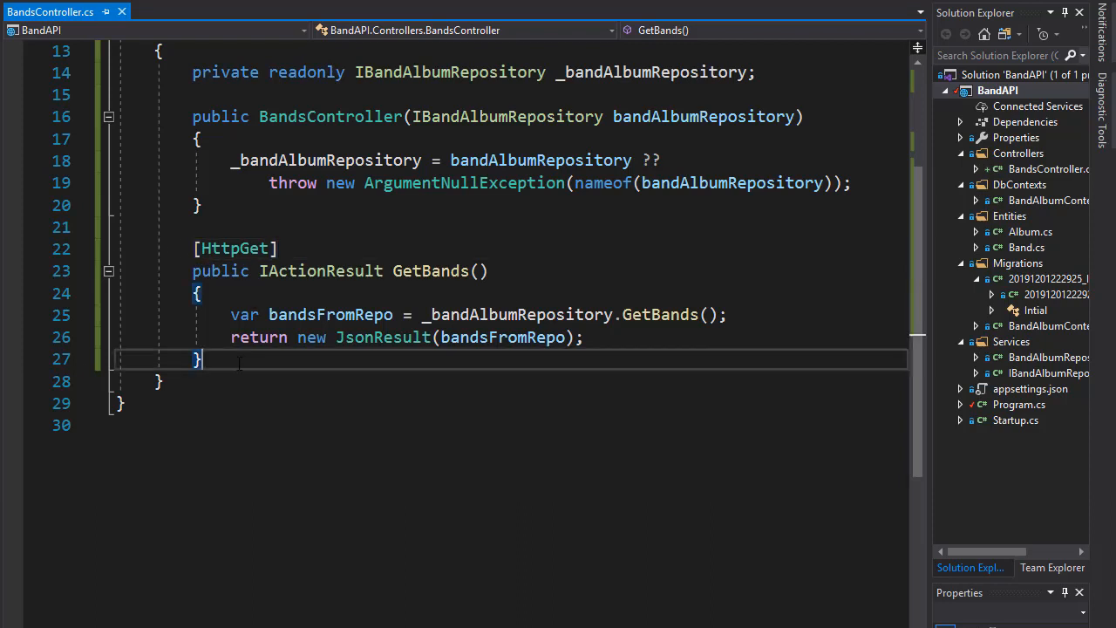
- Add an empty public IActionResult GetBand(Guid bandId) action below GetBands
text(publi)
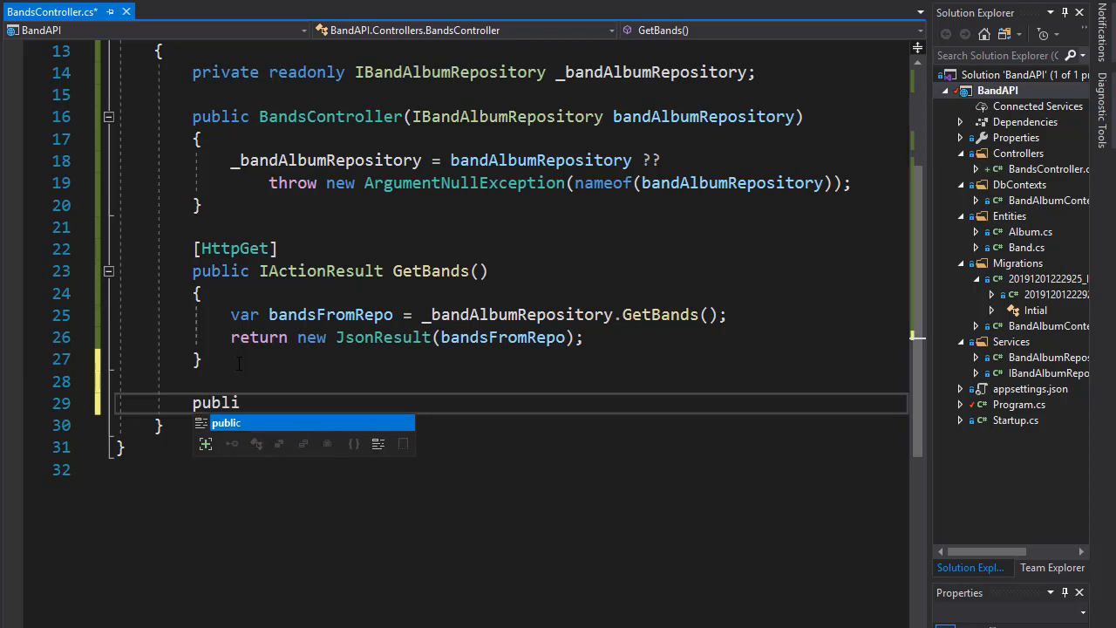
text(IActionResult Get)
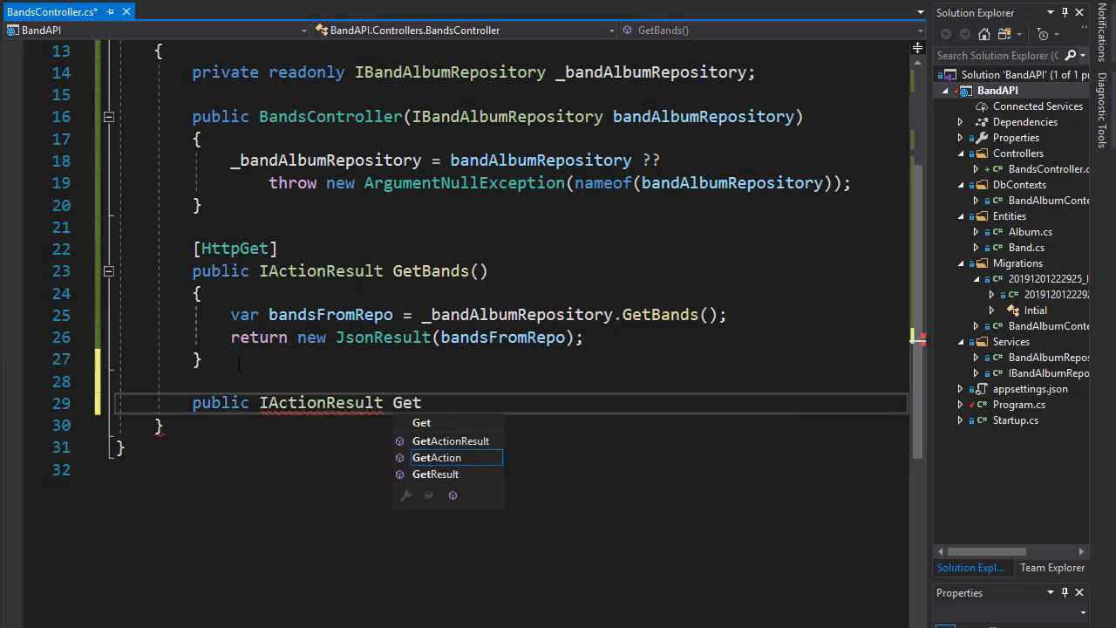
text(Ba)
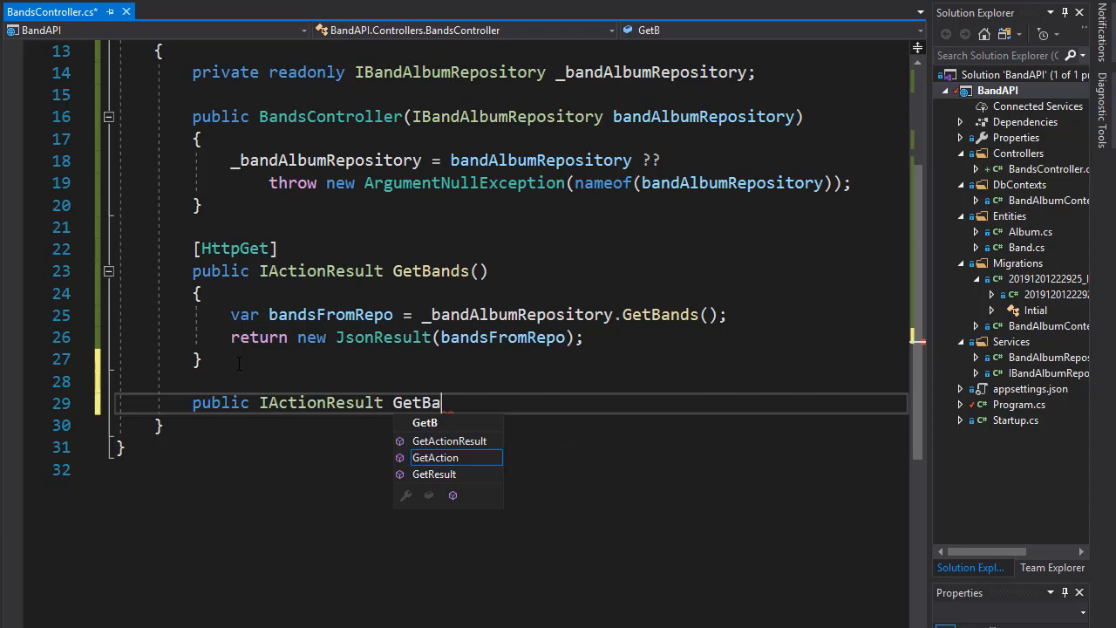
text(nd())
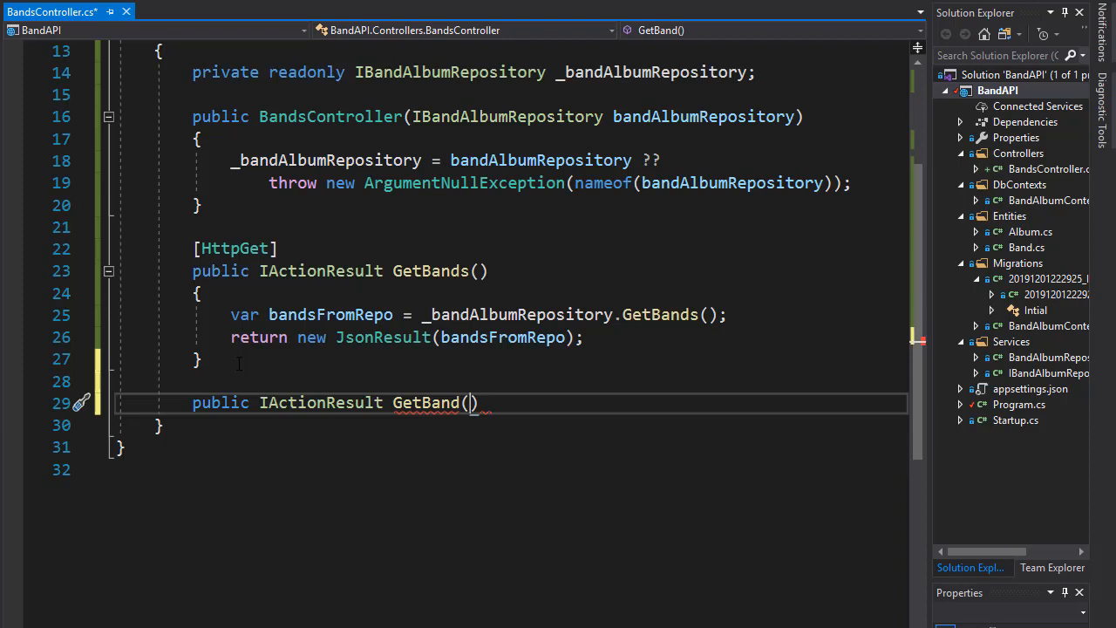
text(GU)
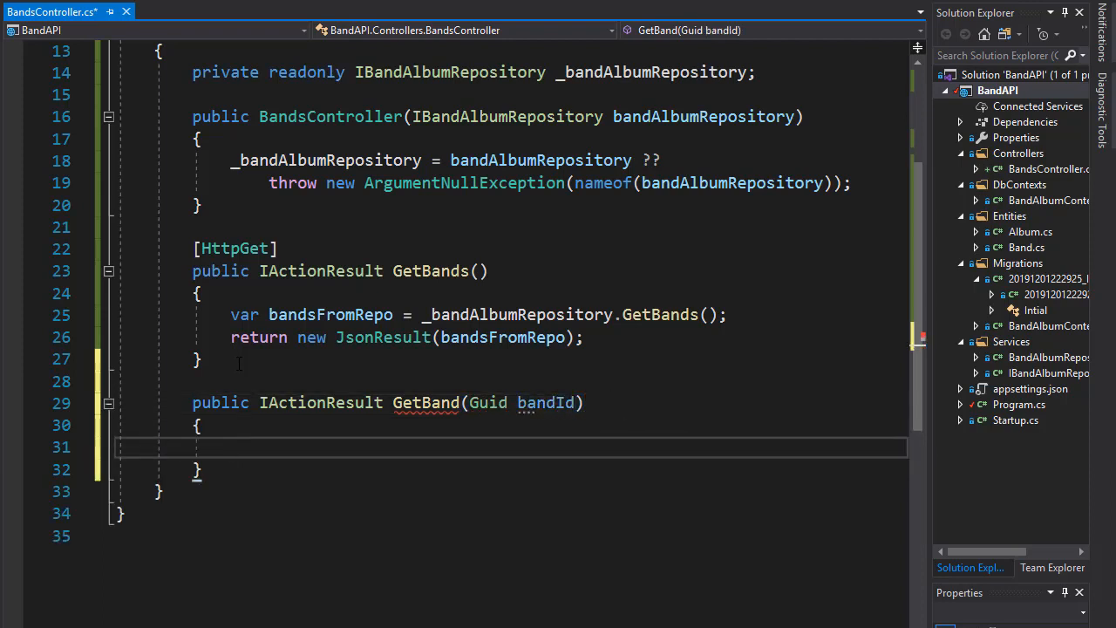
mouse_move(488, 338)
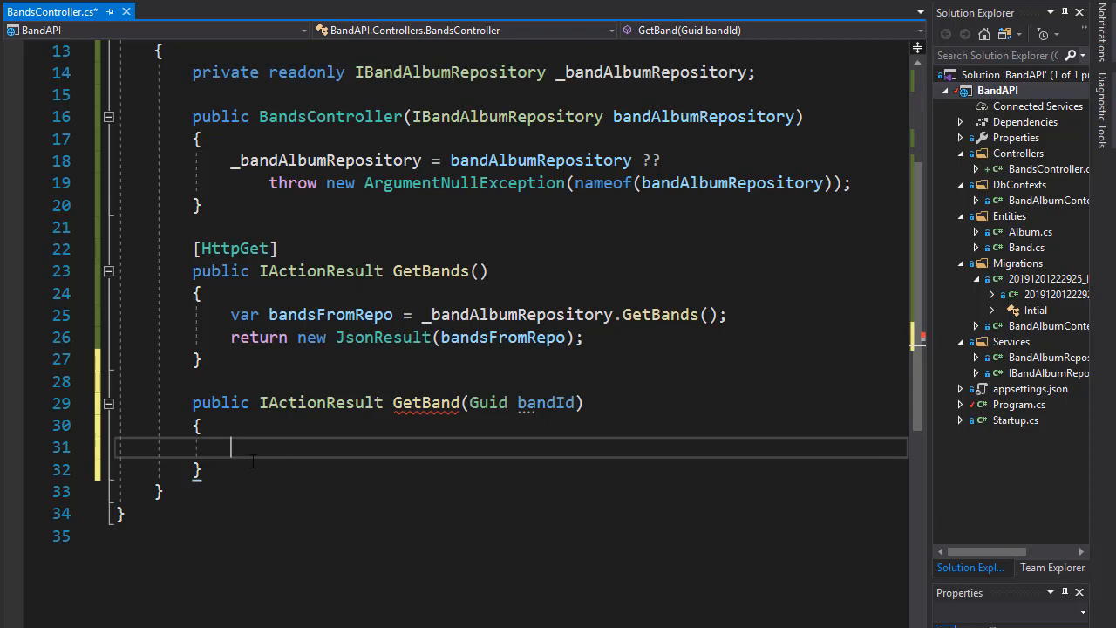
- Fetch the band with 'var bandFromRepo = _bandAlbumRepository.GetBand(bandId);'
text(var)
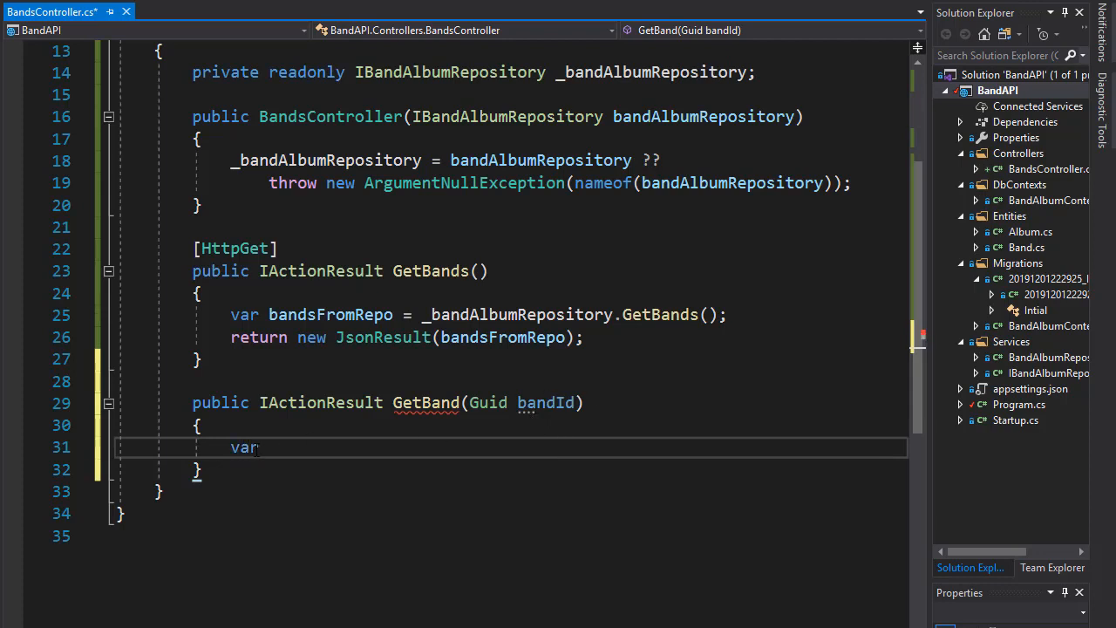
text(band)
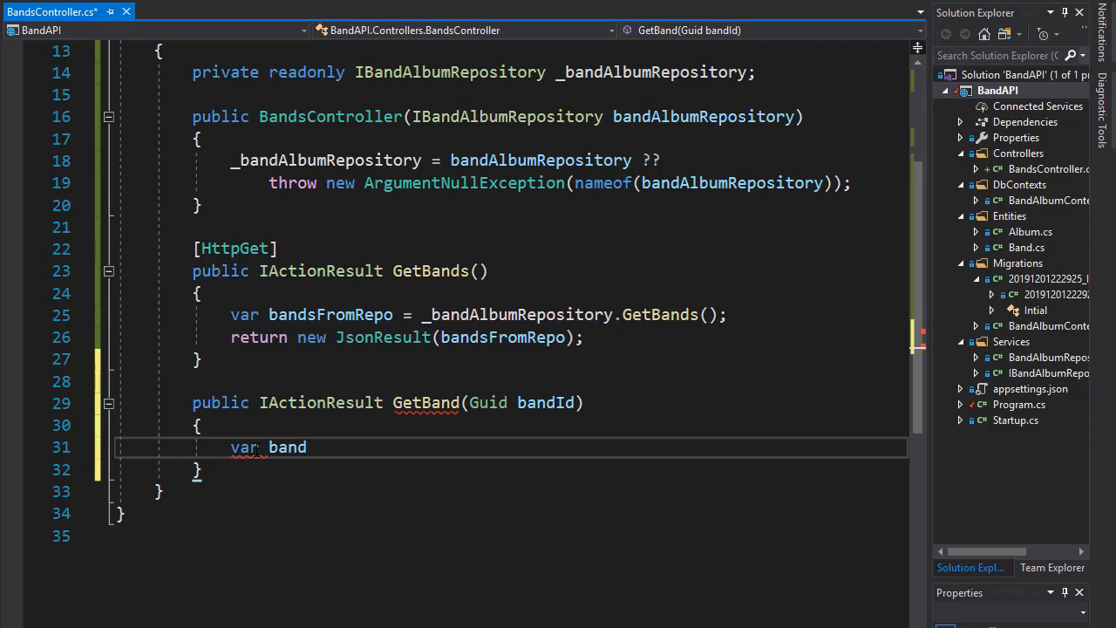
text(FromRepo = _bandAlbumRepository)
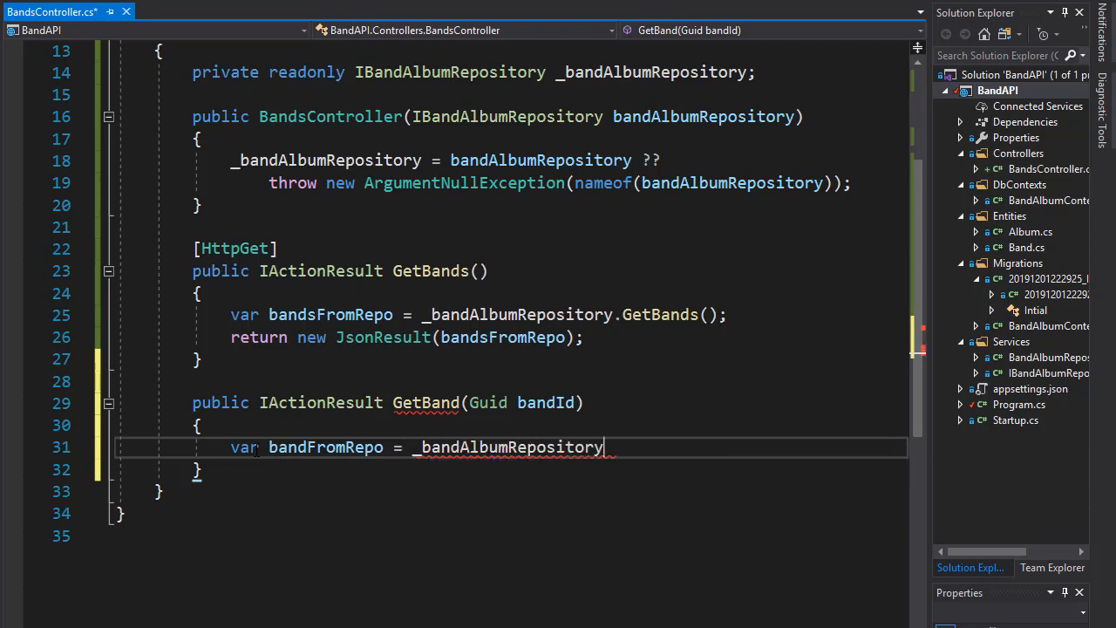
text(.Get)
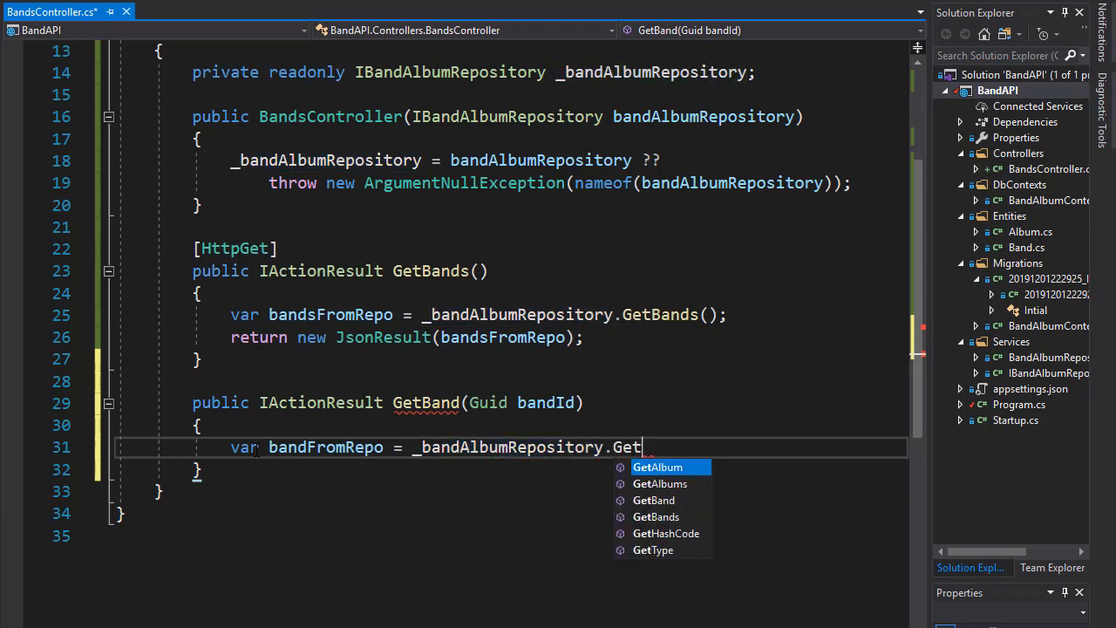
text(Band)
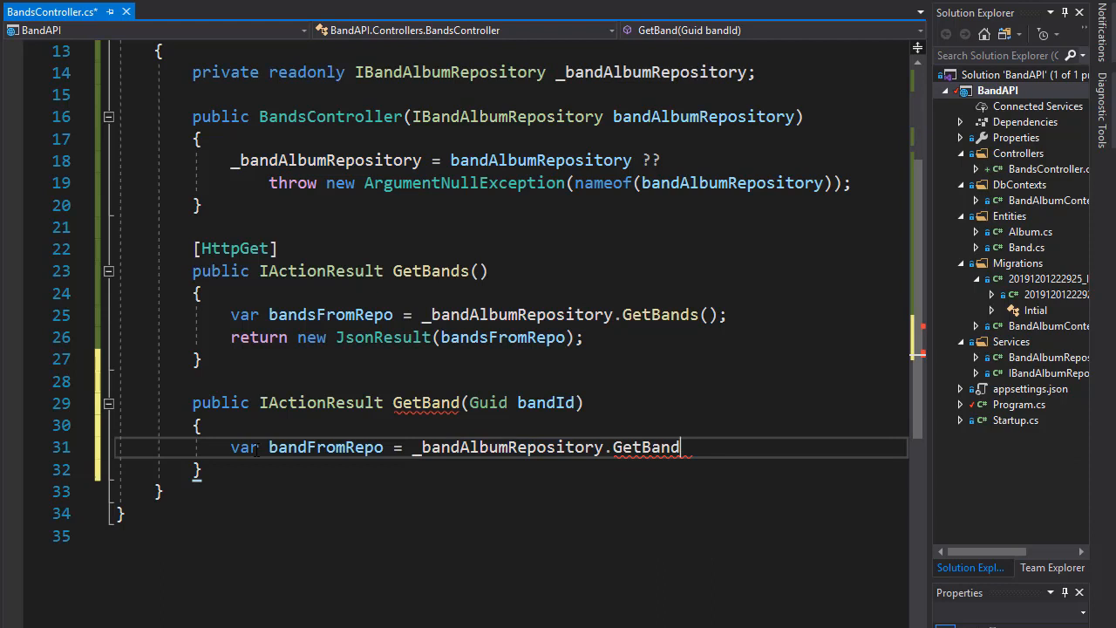
text(()
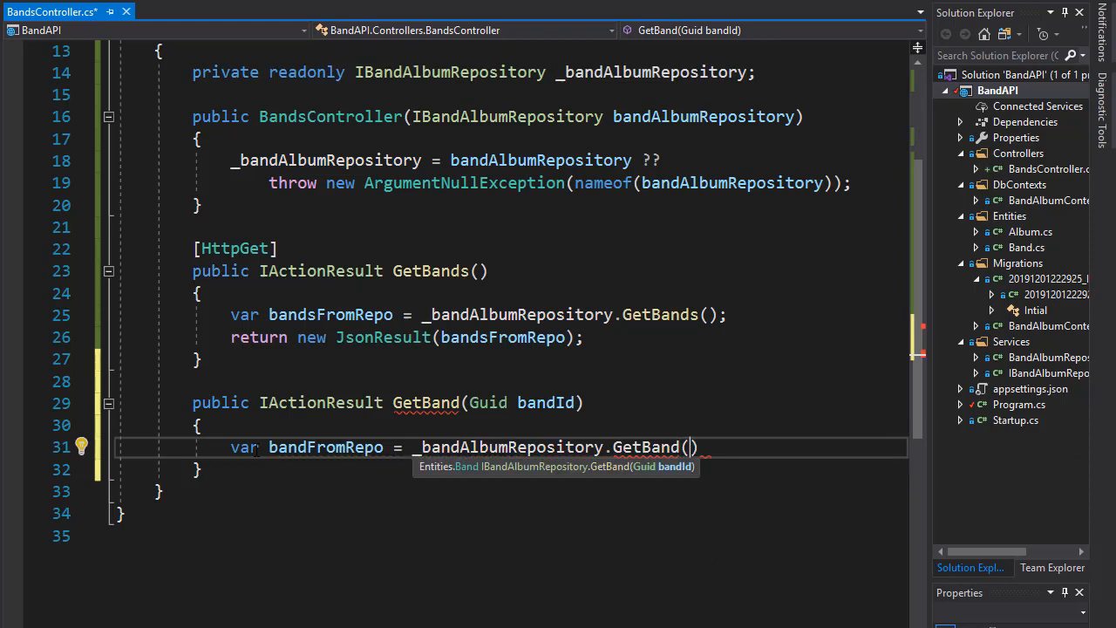
text(bandId)
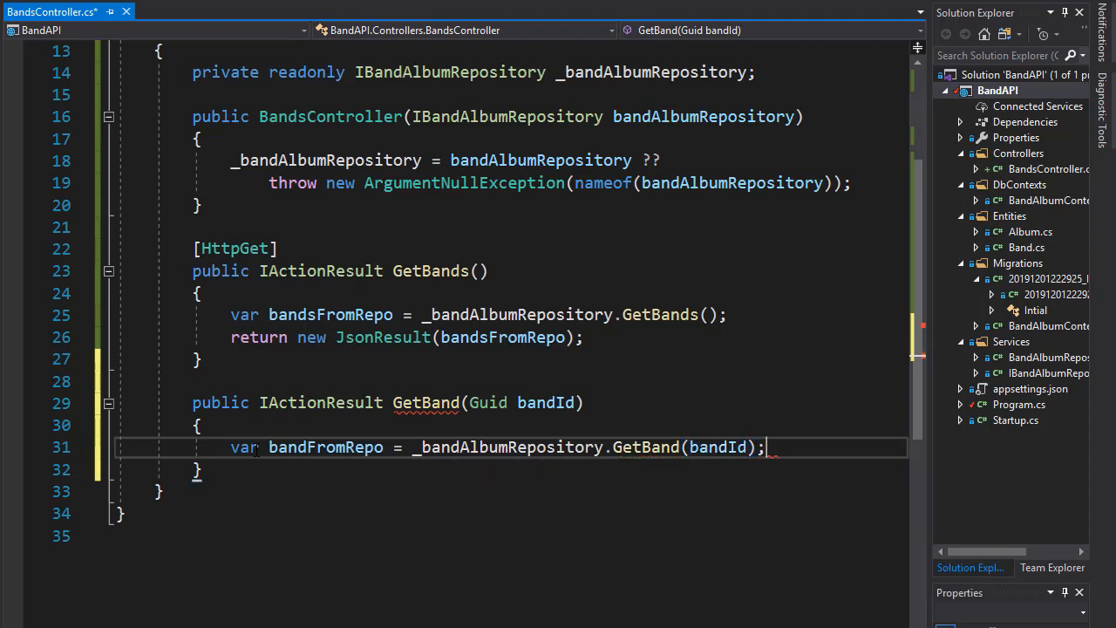
key(enter)
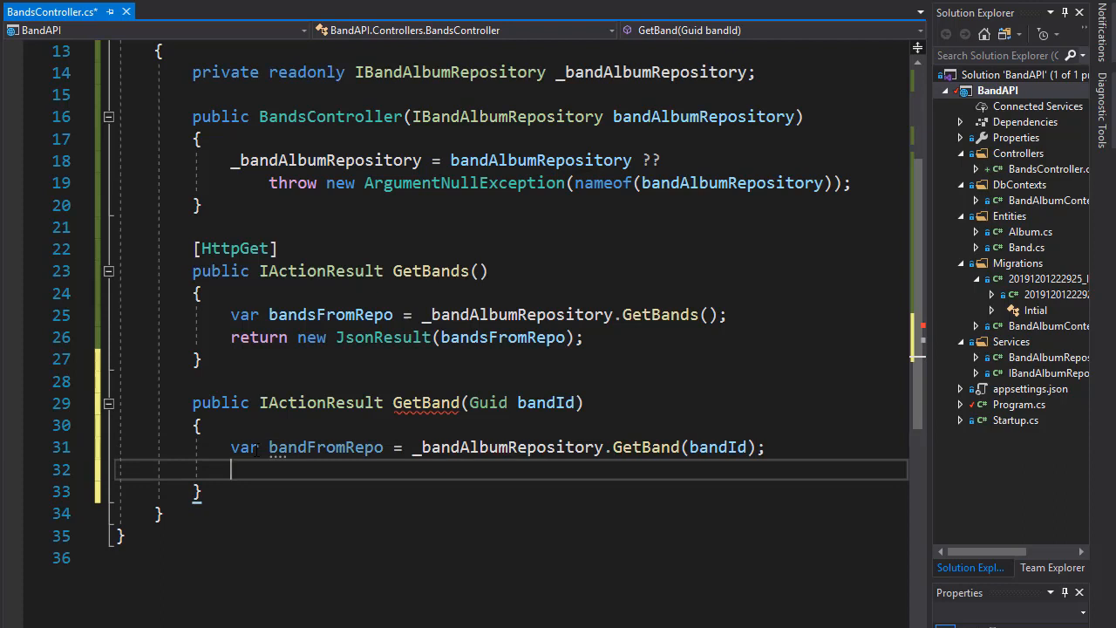
- Return the fetched band with 'return new JsonResult(bandFromRepo);'
text(ret)
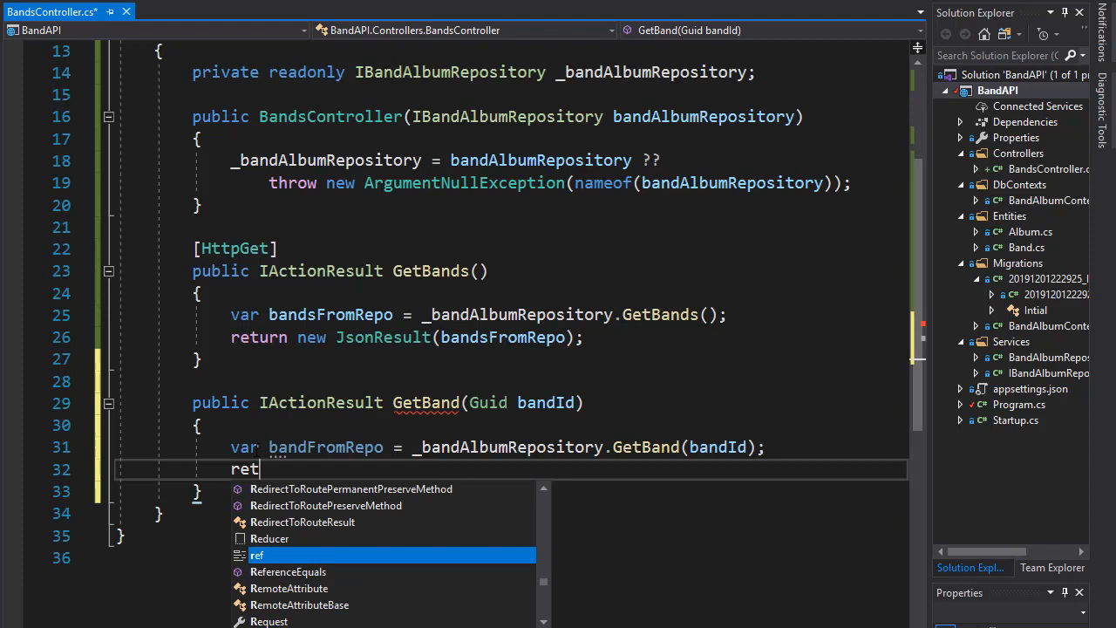
text(urn new)
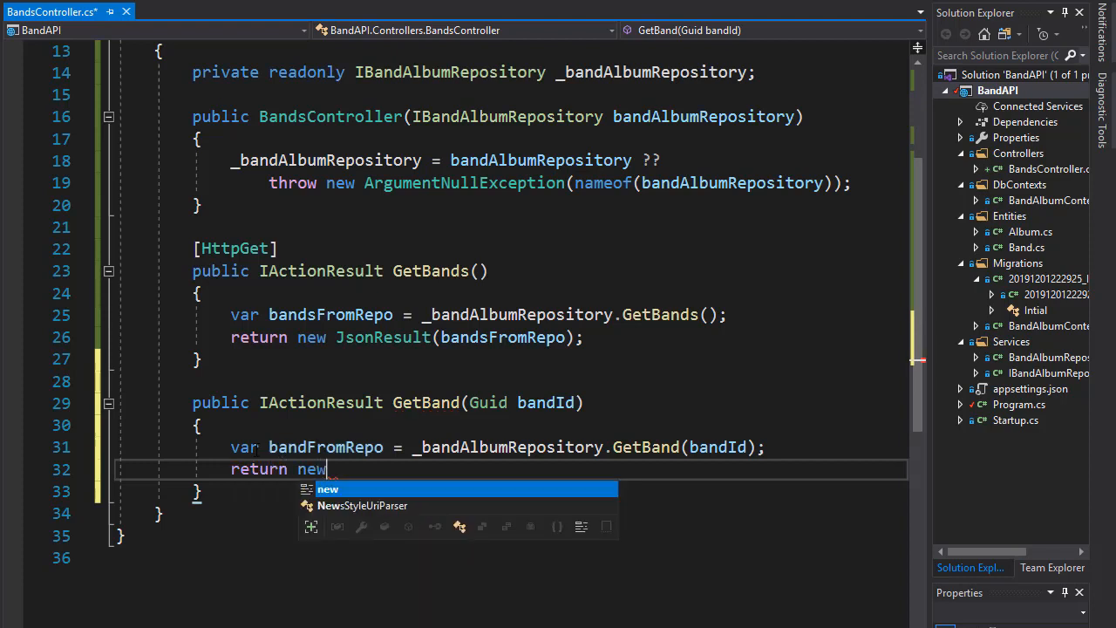
text(JSo)
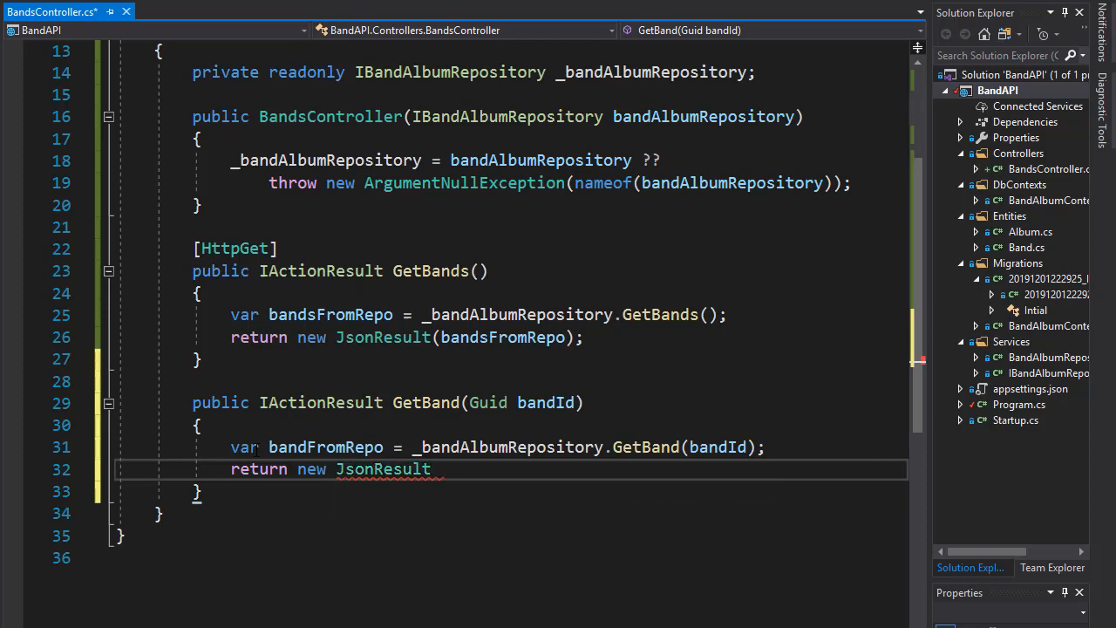
text(())
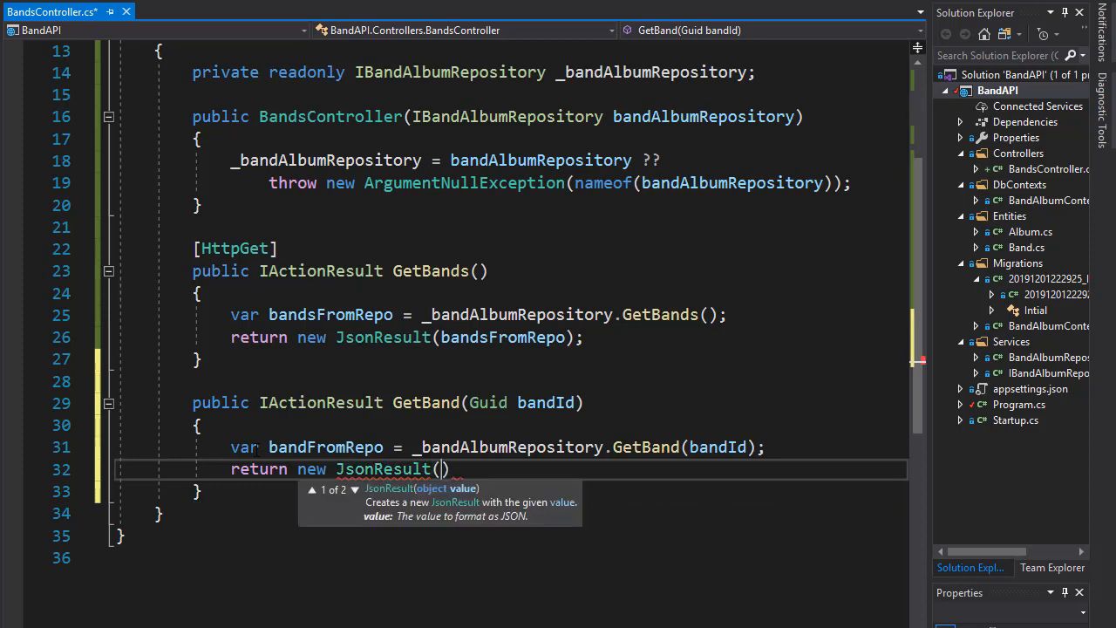
text(bandFromRepo)
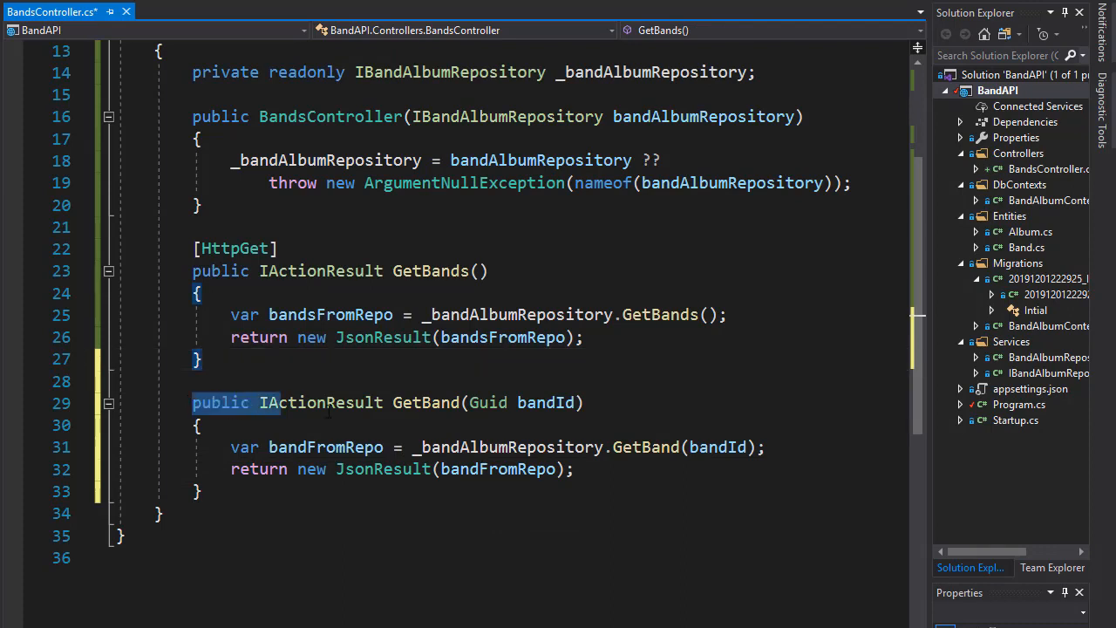
- Decorate GetBand with the [HttpGet("{bandId}")] route attribute
drag(192, 402, 202, 492)
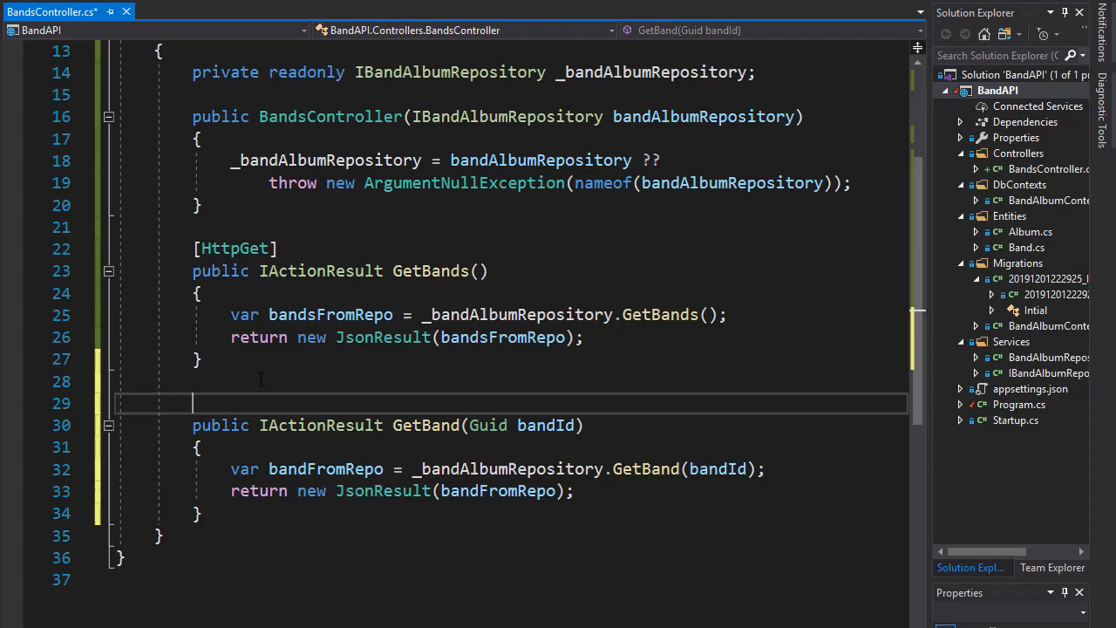
text([])
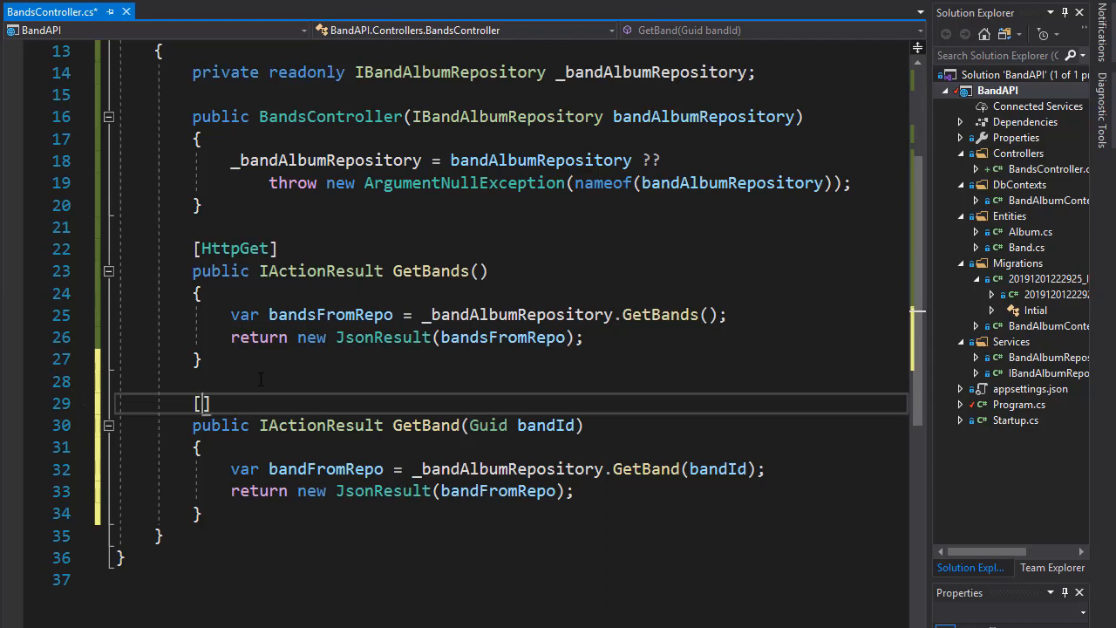
text(HttpGet)
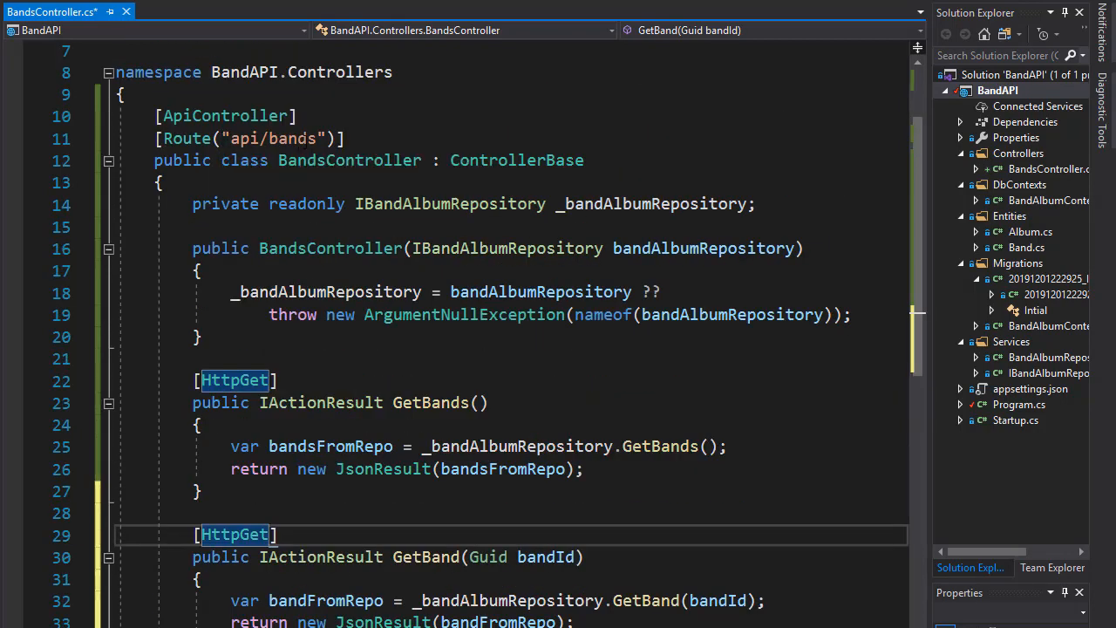
scroll(down, 3)
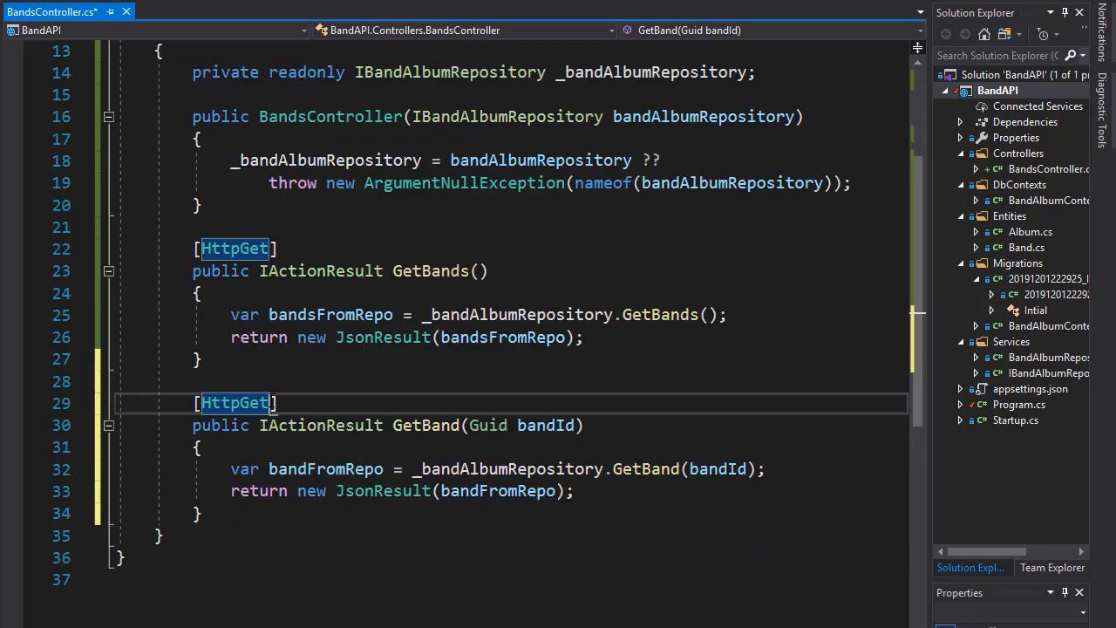
text(()
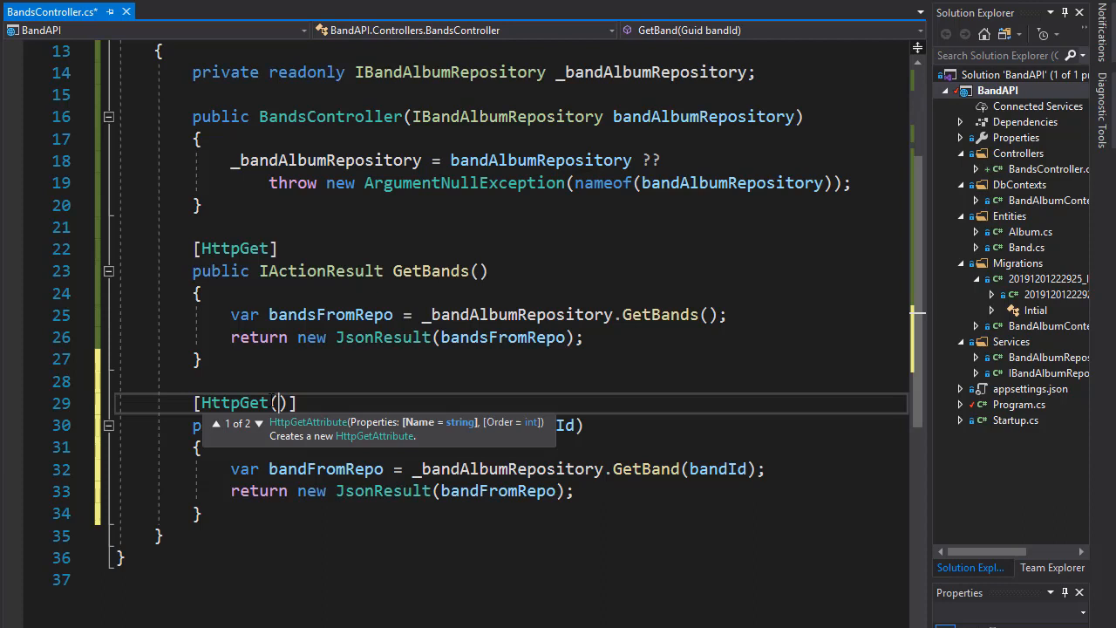
text("")
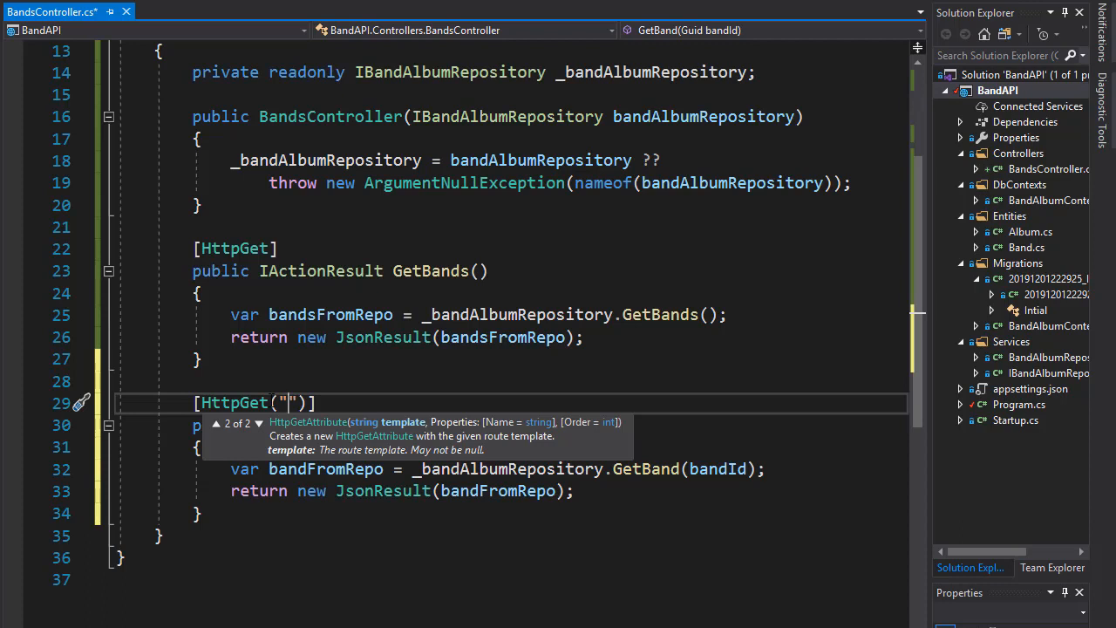
text({ba})
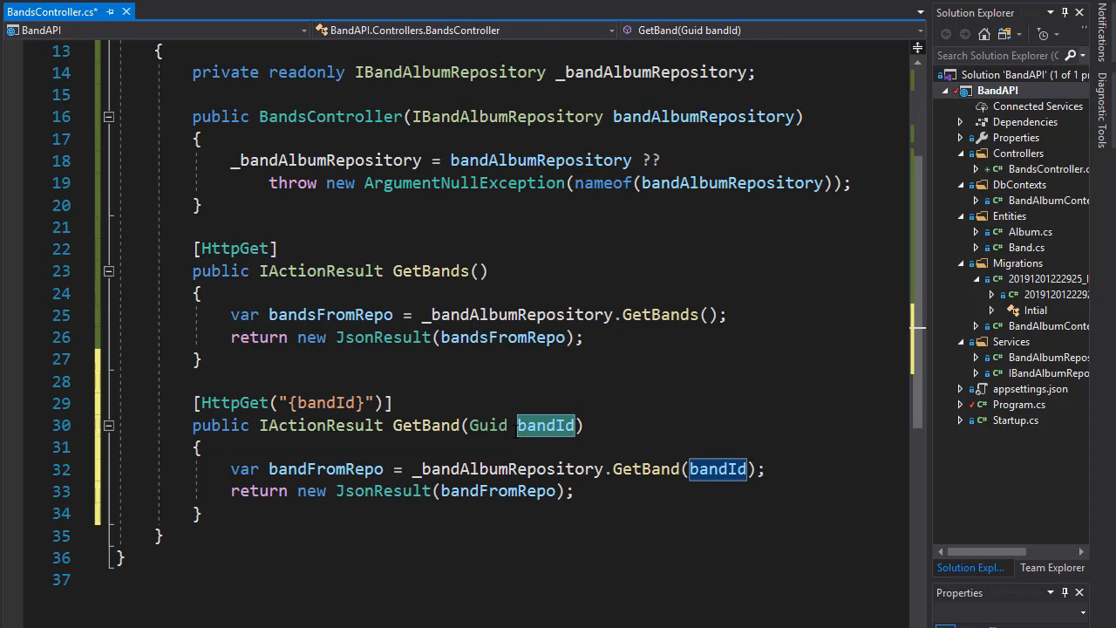
mouse_move(546, 426)
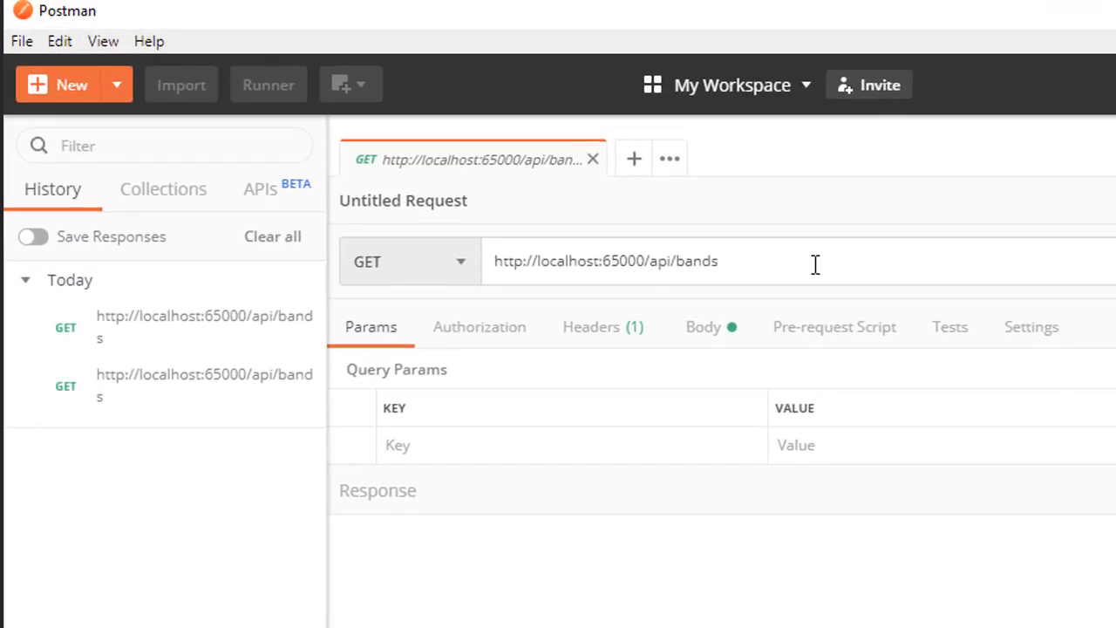
text(band/)
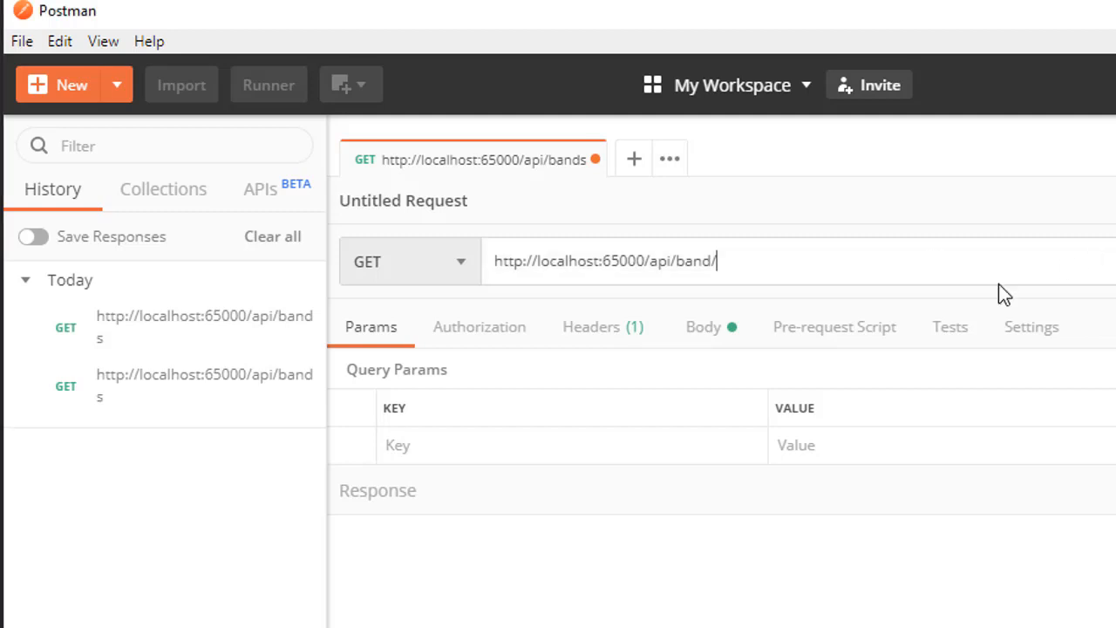
text(a052a63d-fa53-44d5-a197-83089818a676)
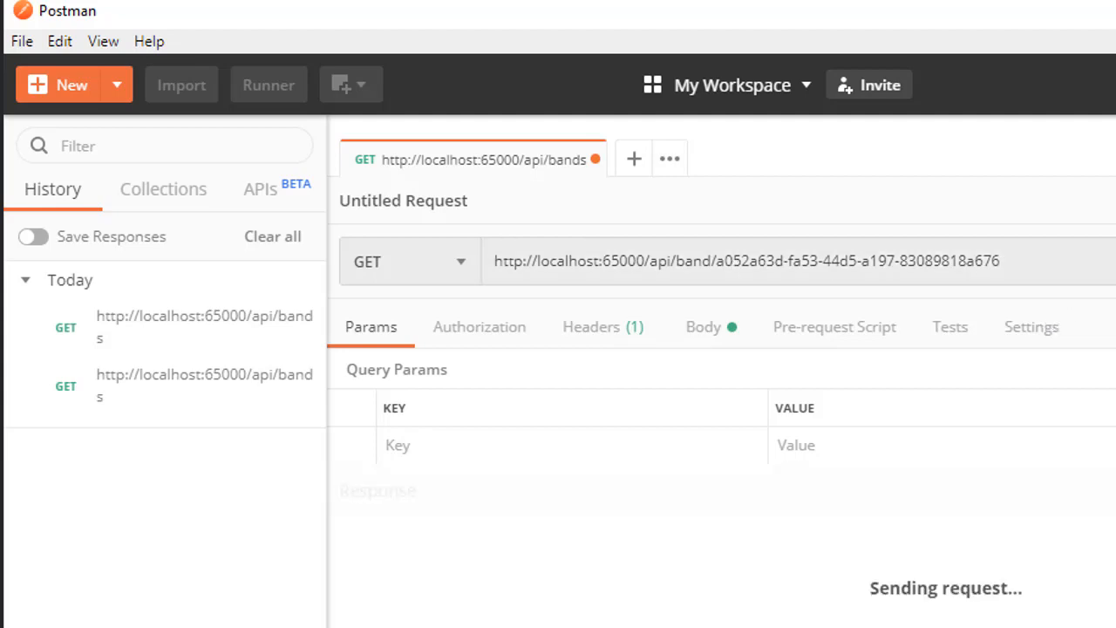
- Send the GET for band 8e2f0a16-4c09-44c7-ba56-8dc62dfd792d and receive Oasis with 200 OK
click(975, 185)
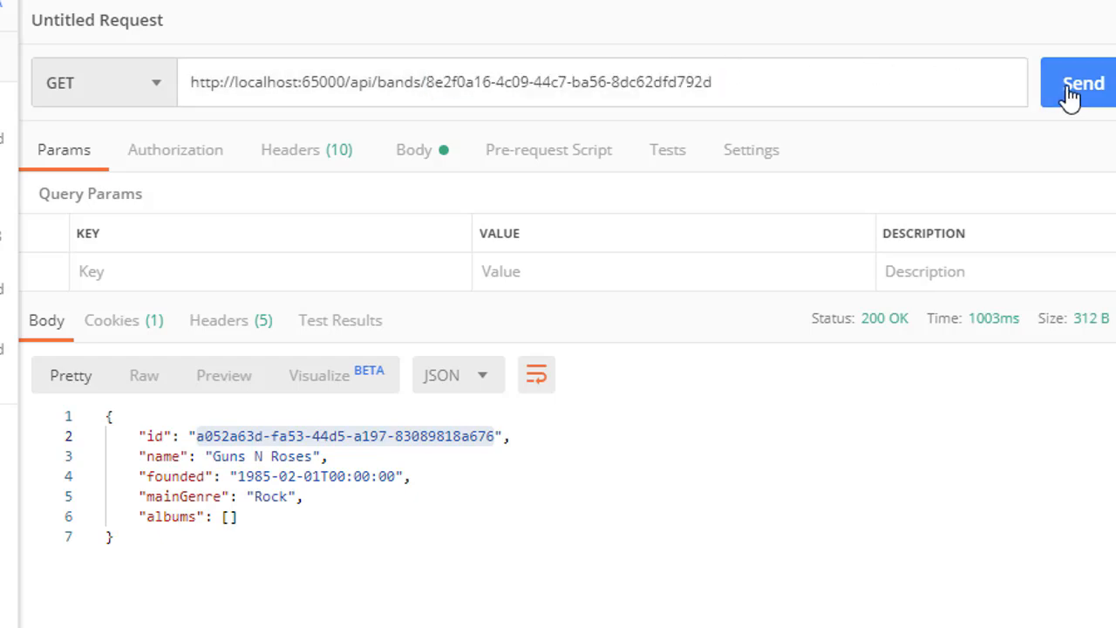
click(1081, 82)
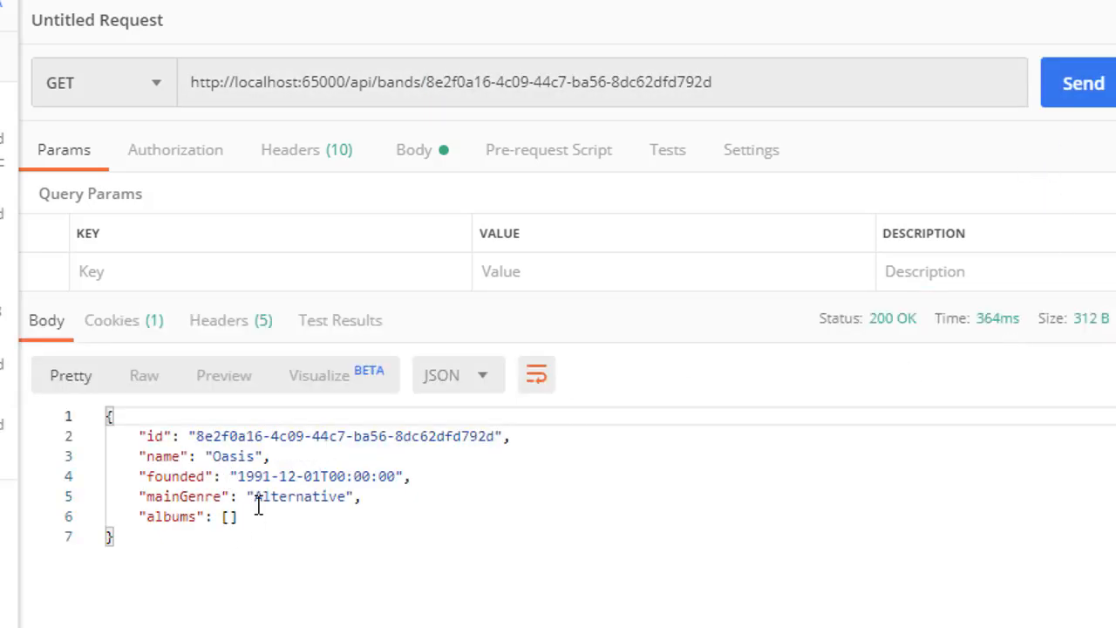
mouse_move(667, 217)
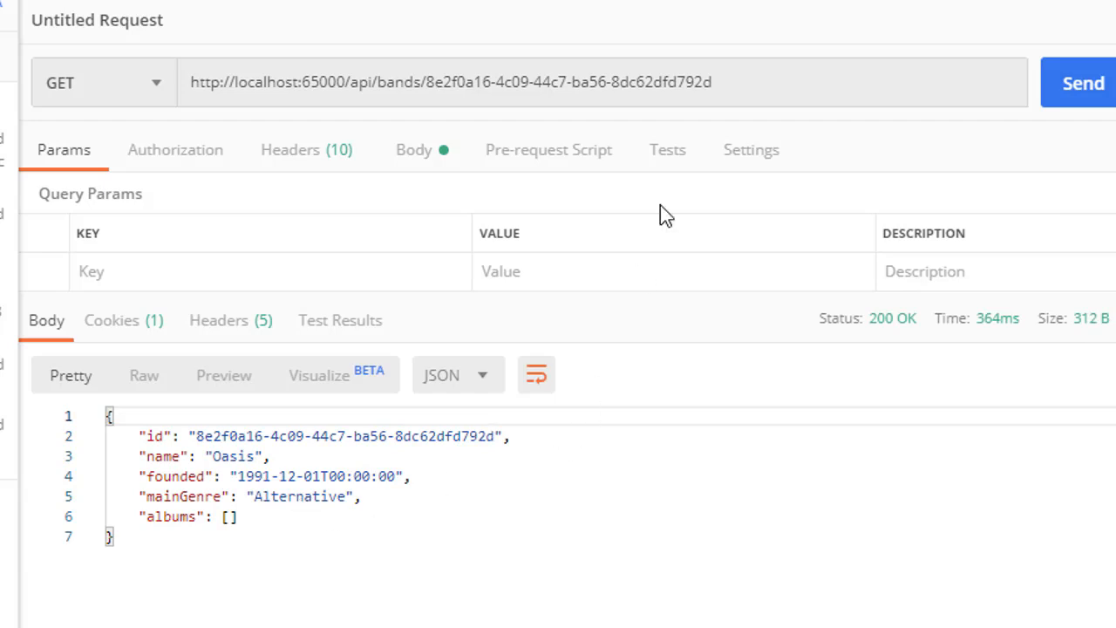
click(715, 82)
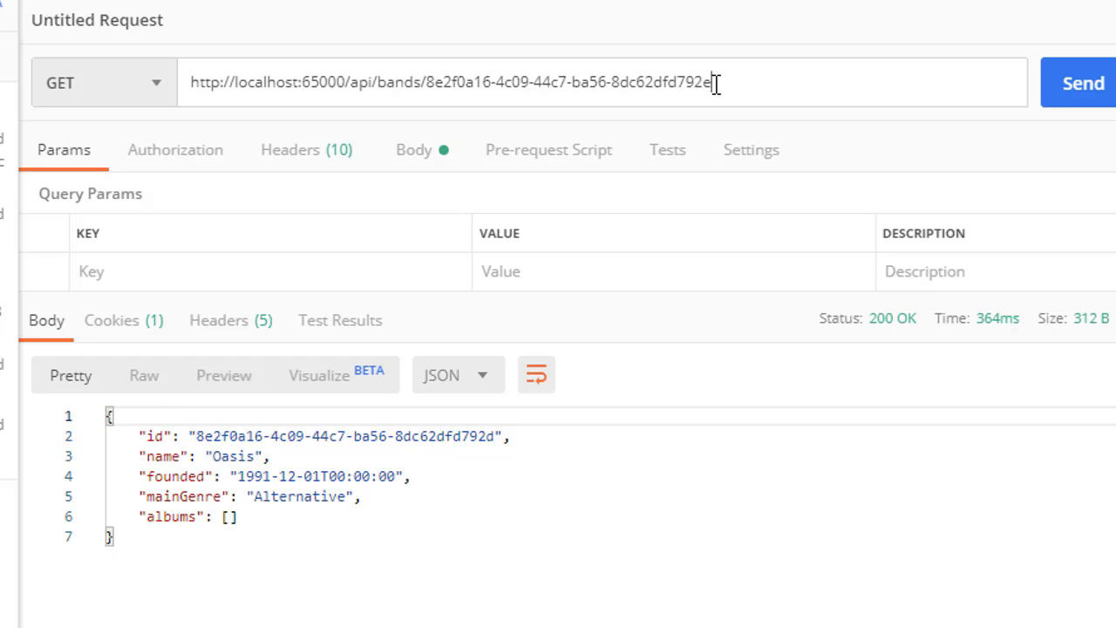
mouse_move(1083, 82)
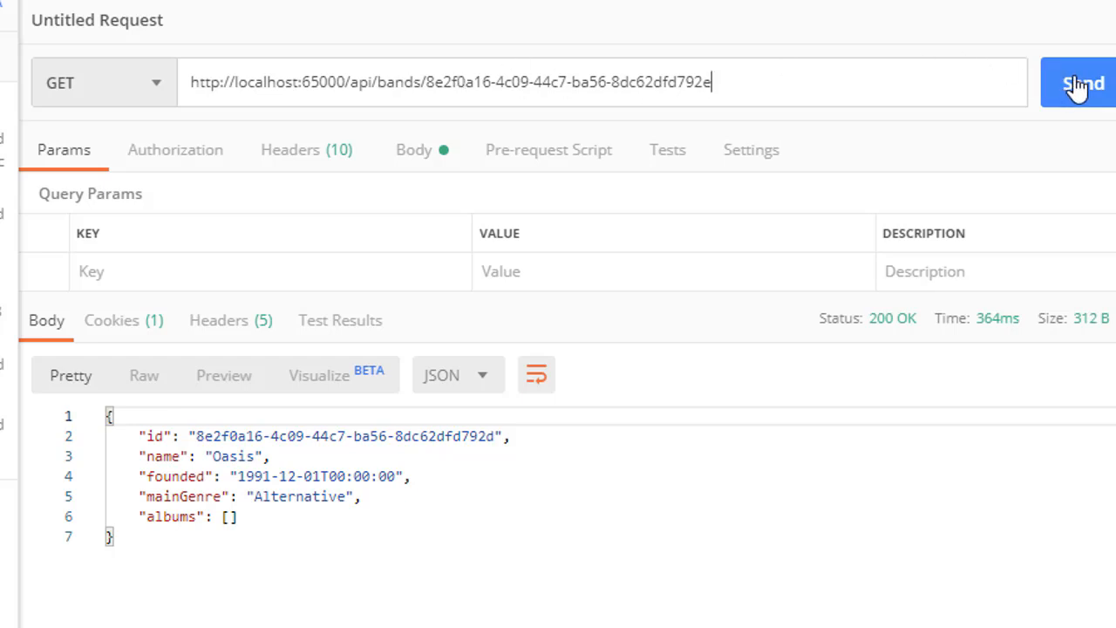
- Send the GET for nonexistent band ID ending in 792e and confirm the null response body
click(1083, 84)
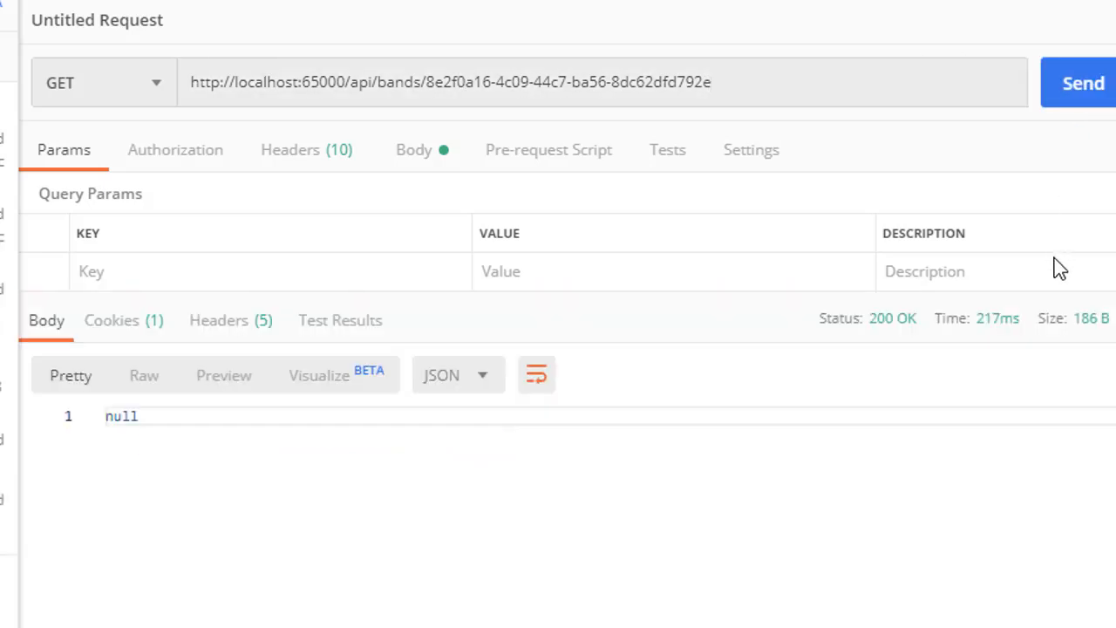
mouse_move(77, 452)
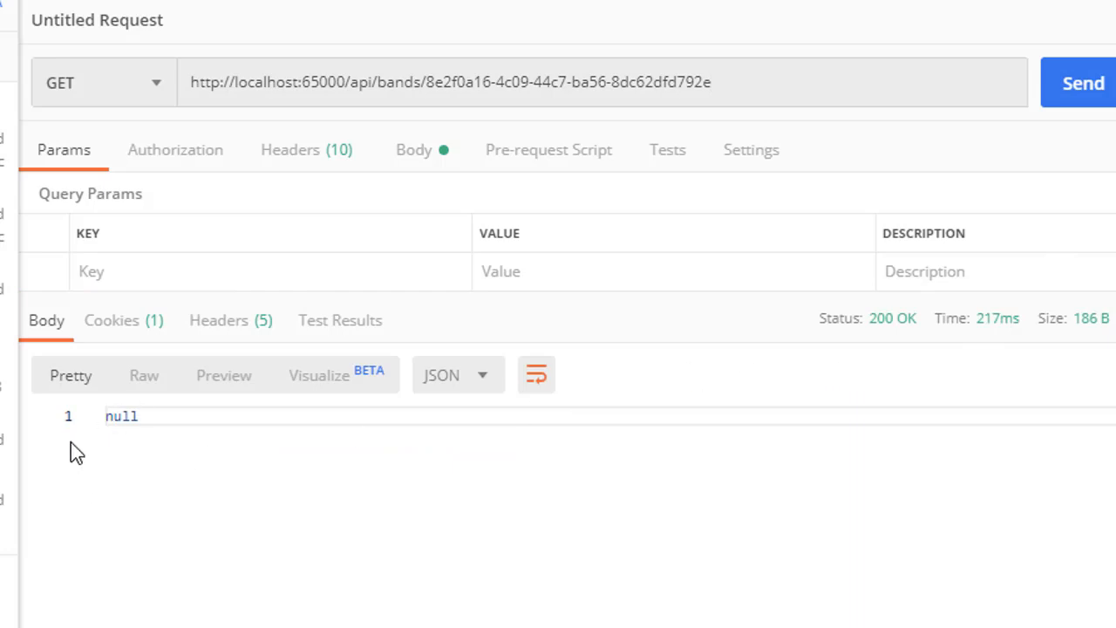
mouse_move(770, 367)
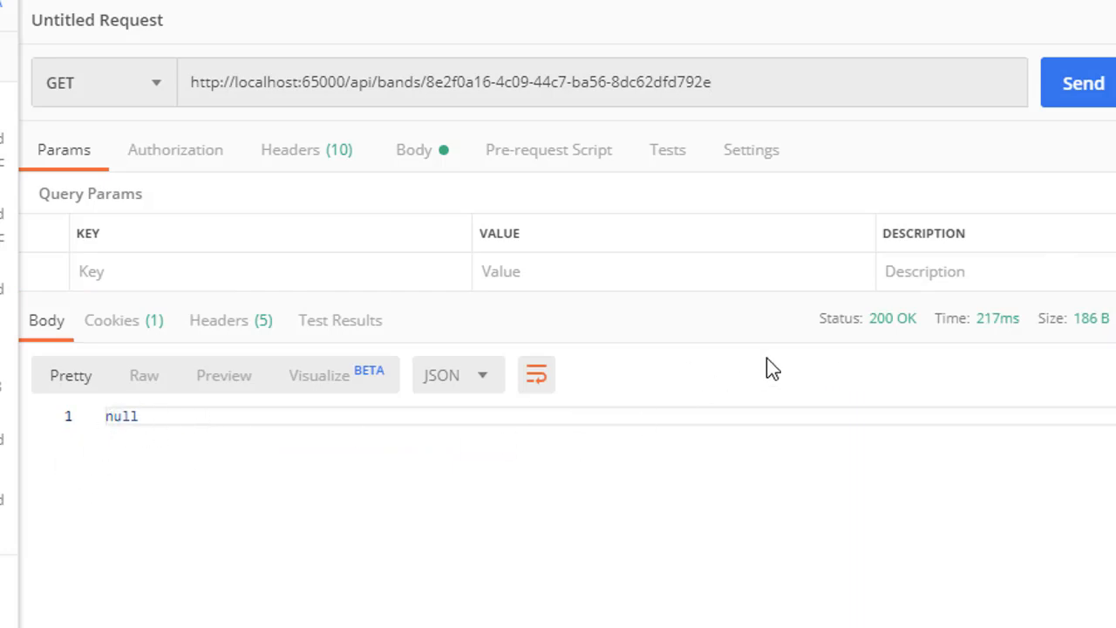
mouse_move(893, 317)
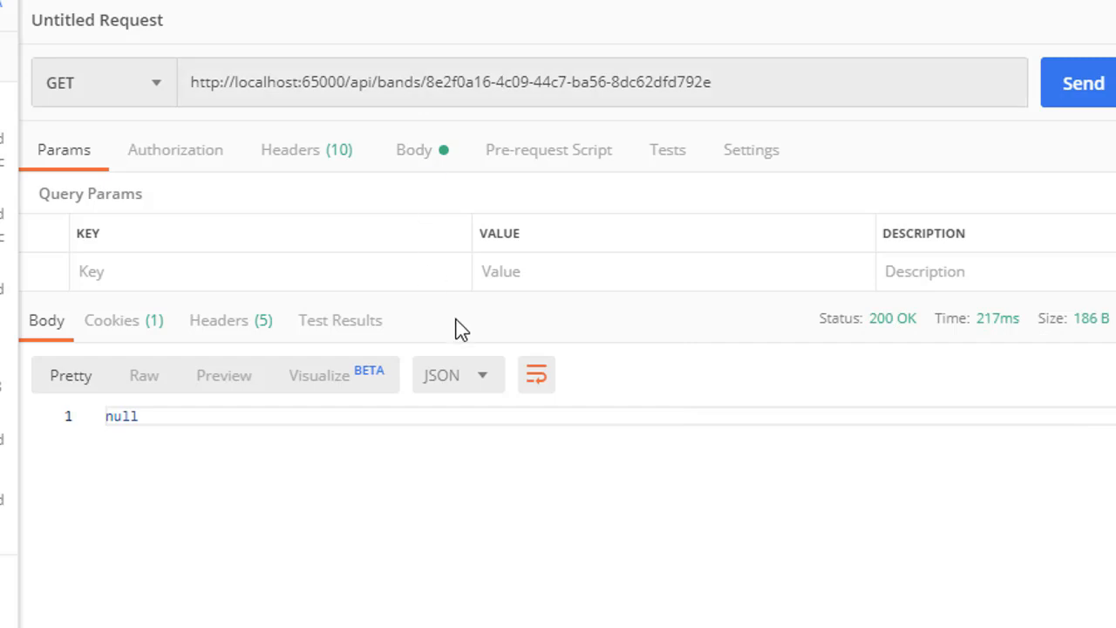
mouse_move(922, 417)
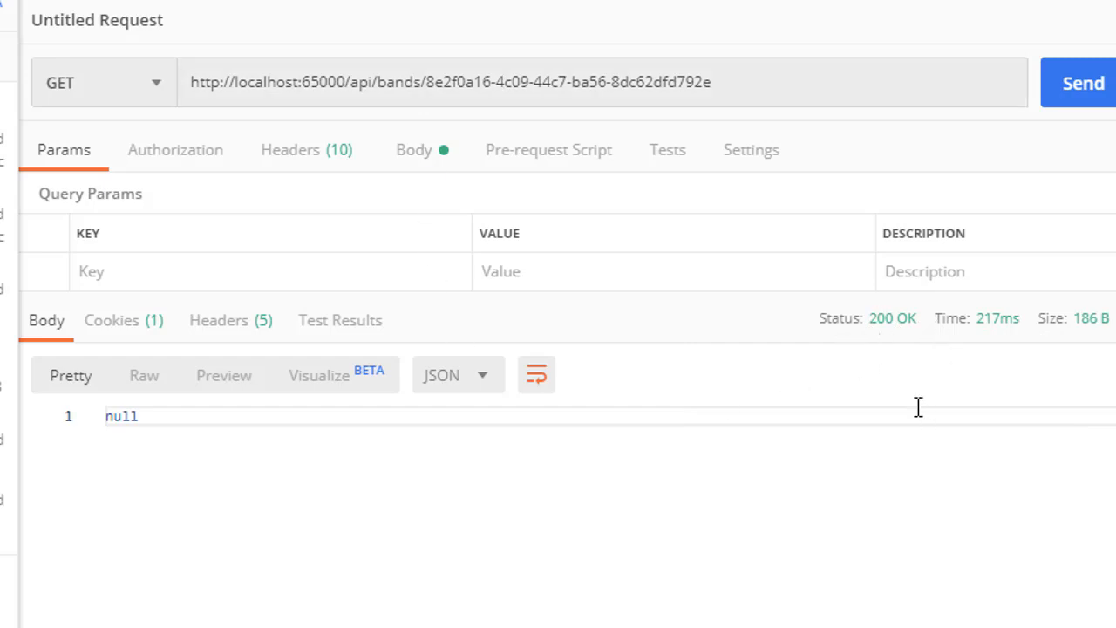
mouse_move(865, 426)
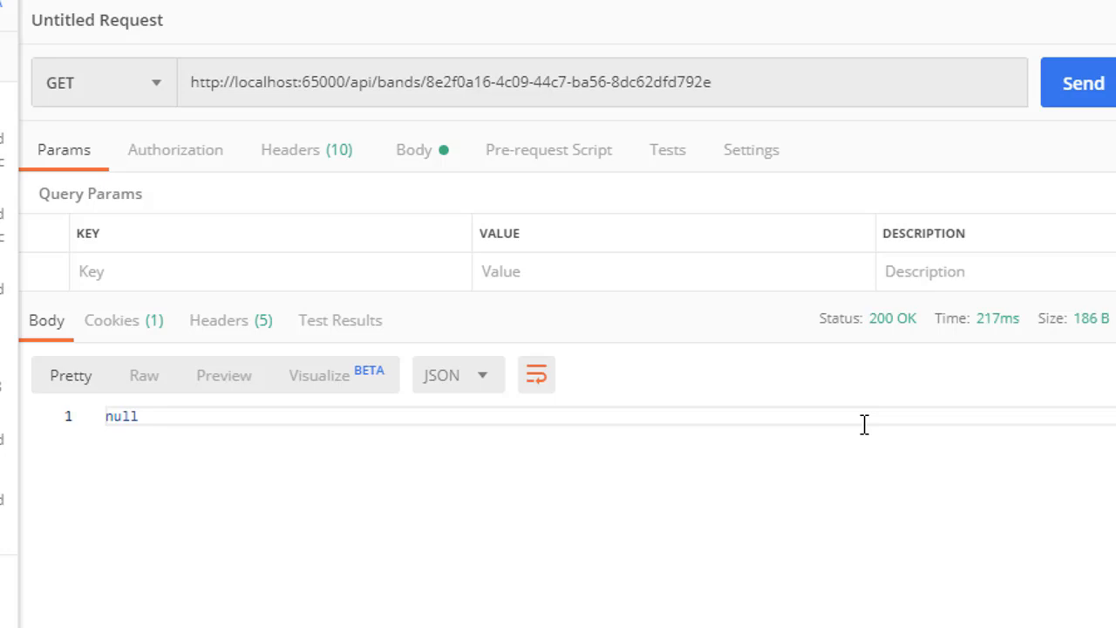
double_click(122, 415)
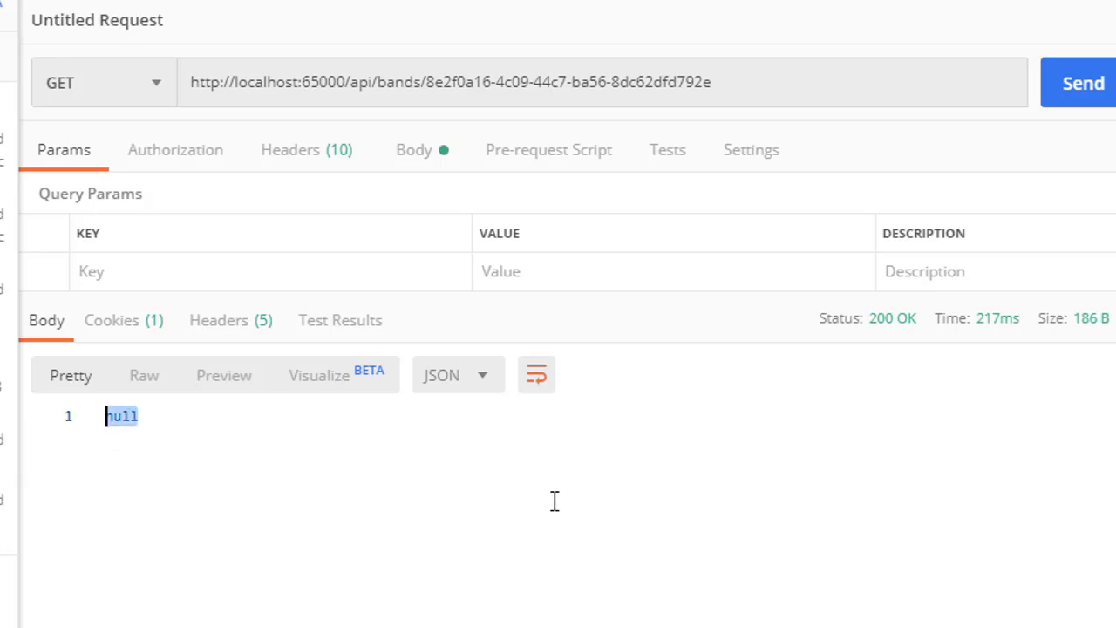